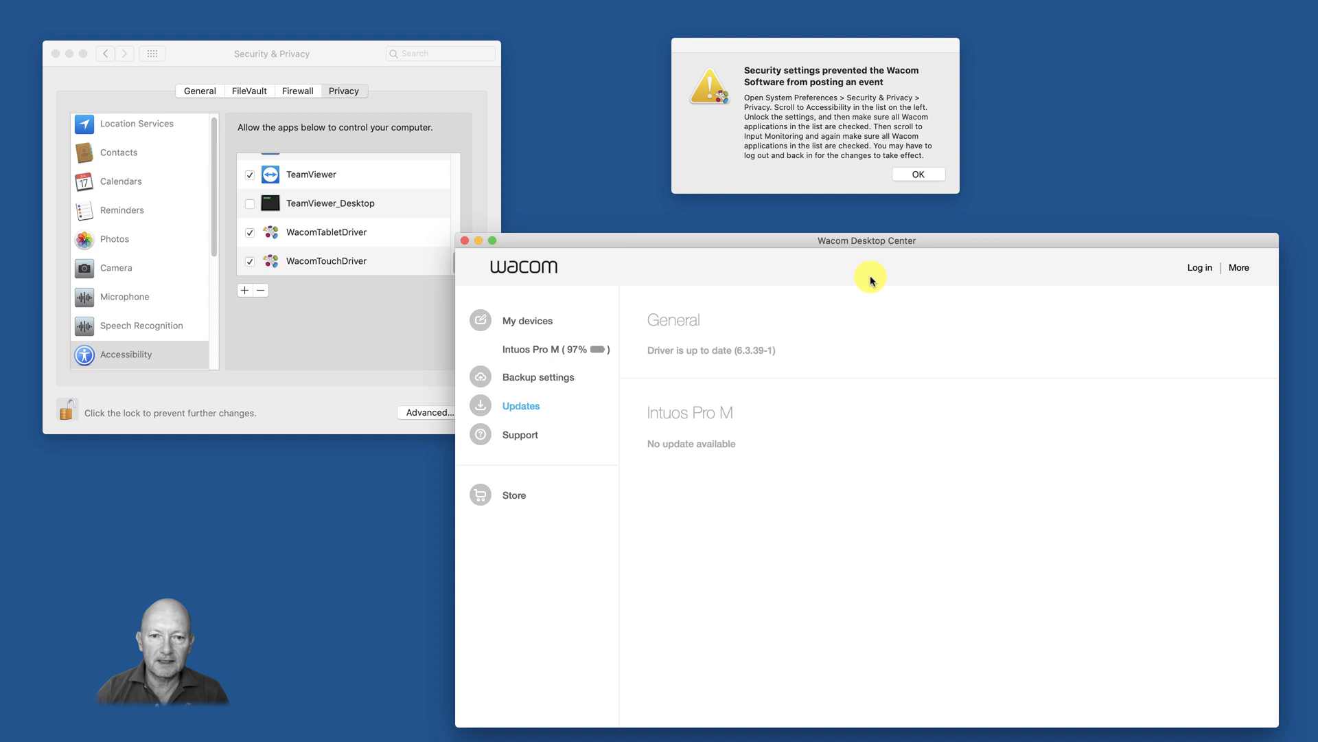
pyautogui.moveTo(156, 119)
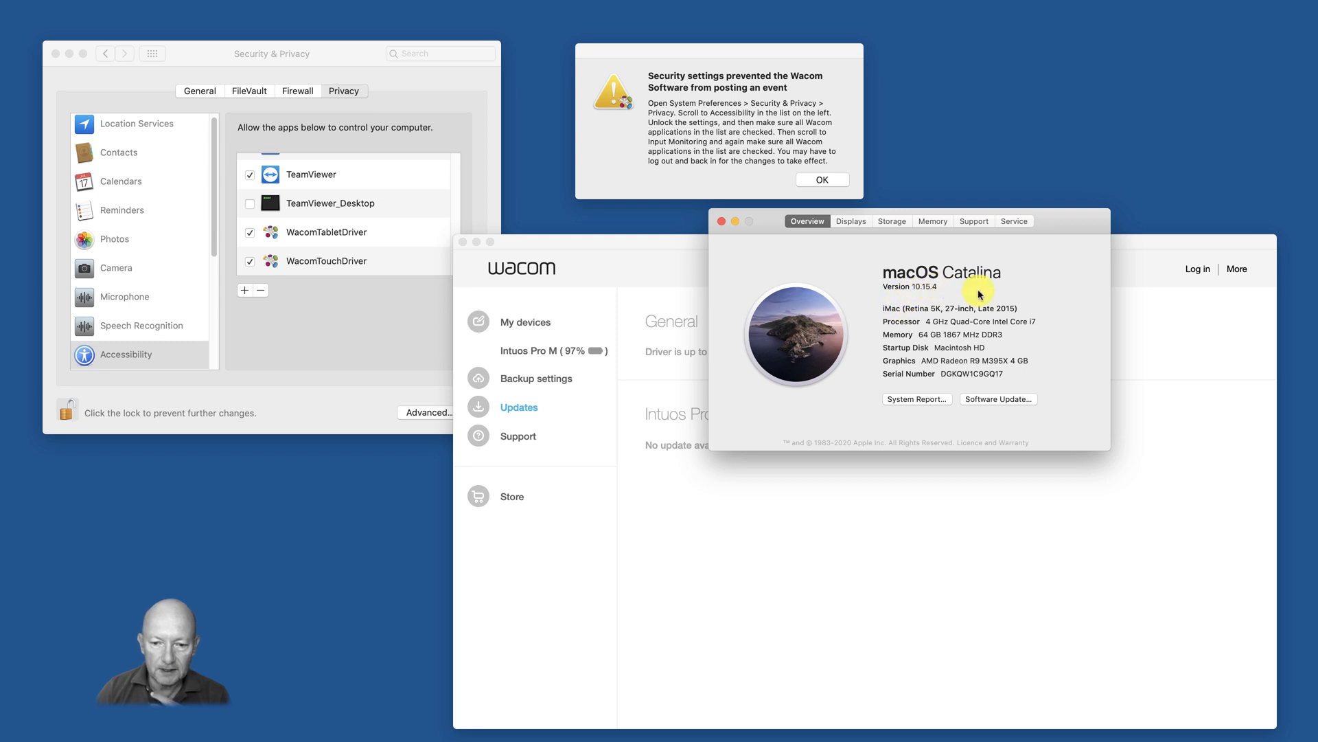
pyautogui.moveTo(721, 224)
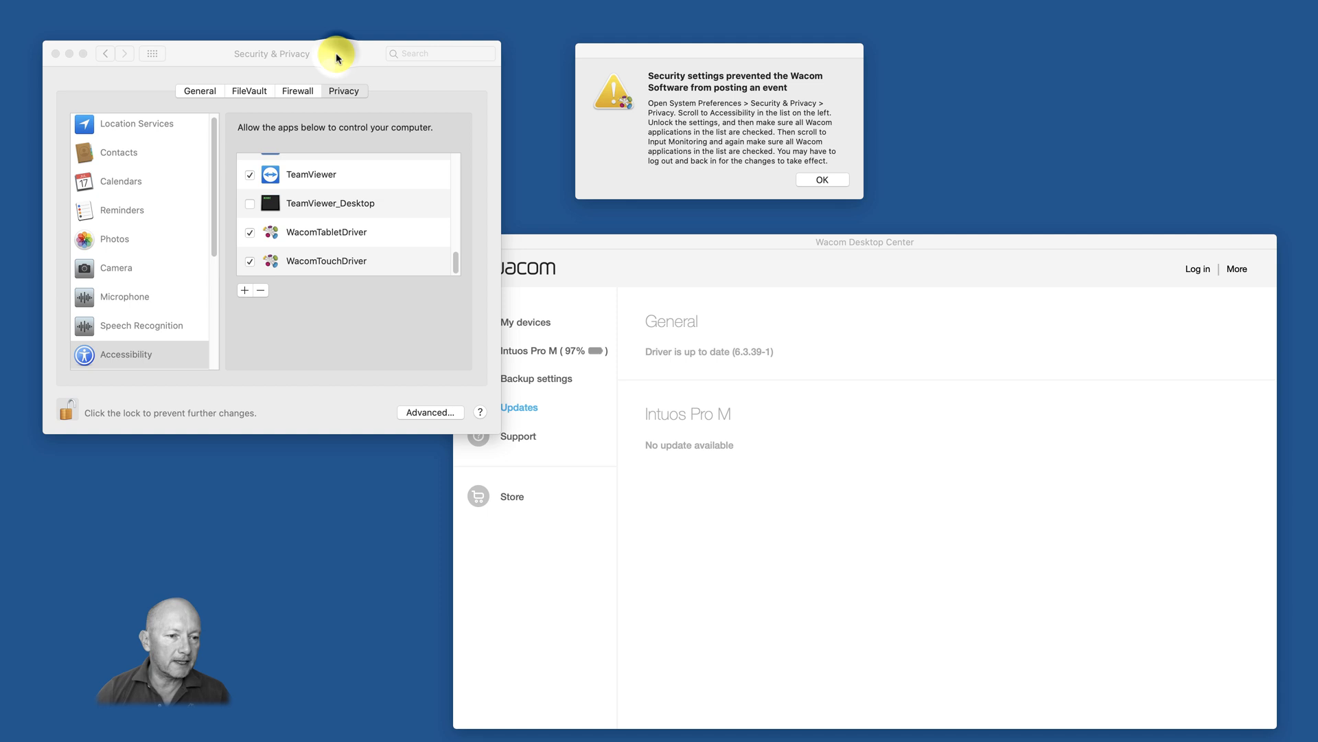
# Activate the Security & Privacy window and scroll the privacy categories to reveal Input Monitoring
pyautogui.click(124, 354)
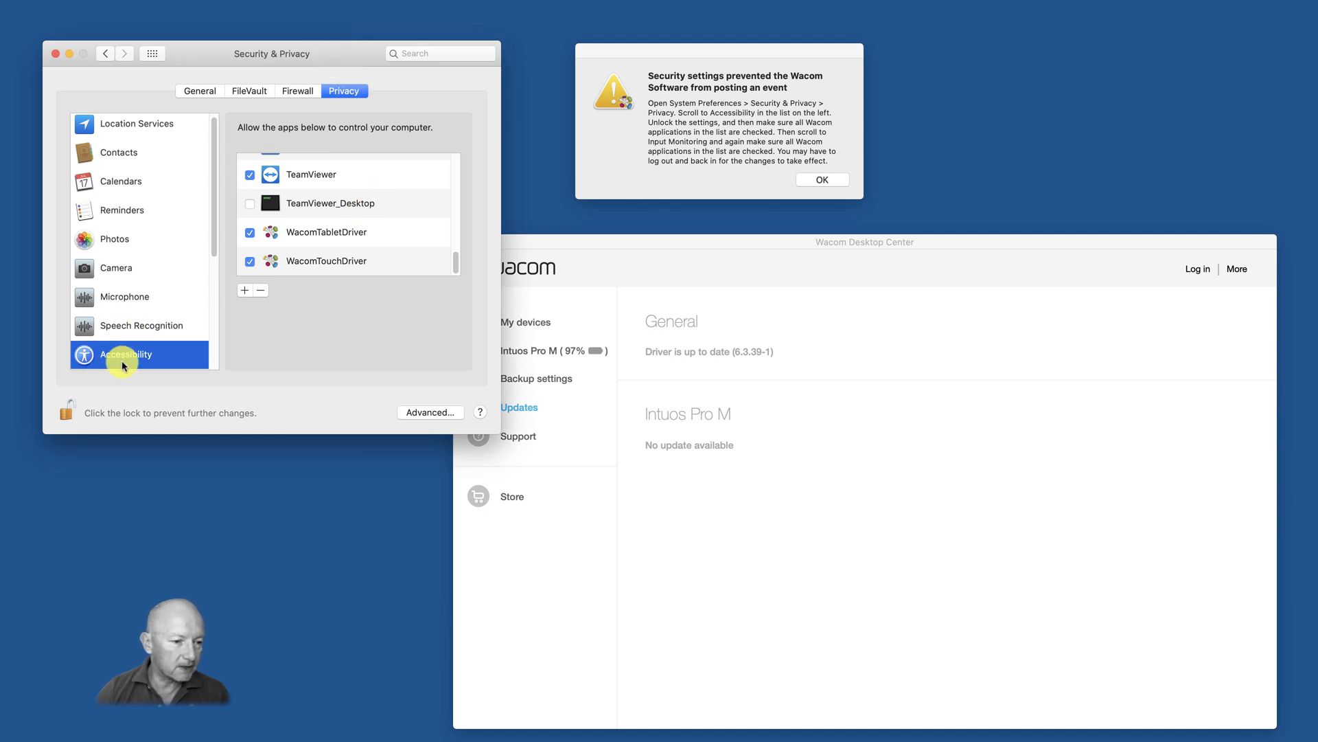
pyautogui.moveTo(433, 237)
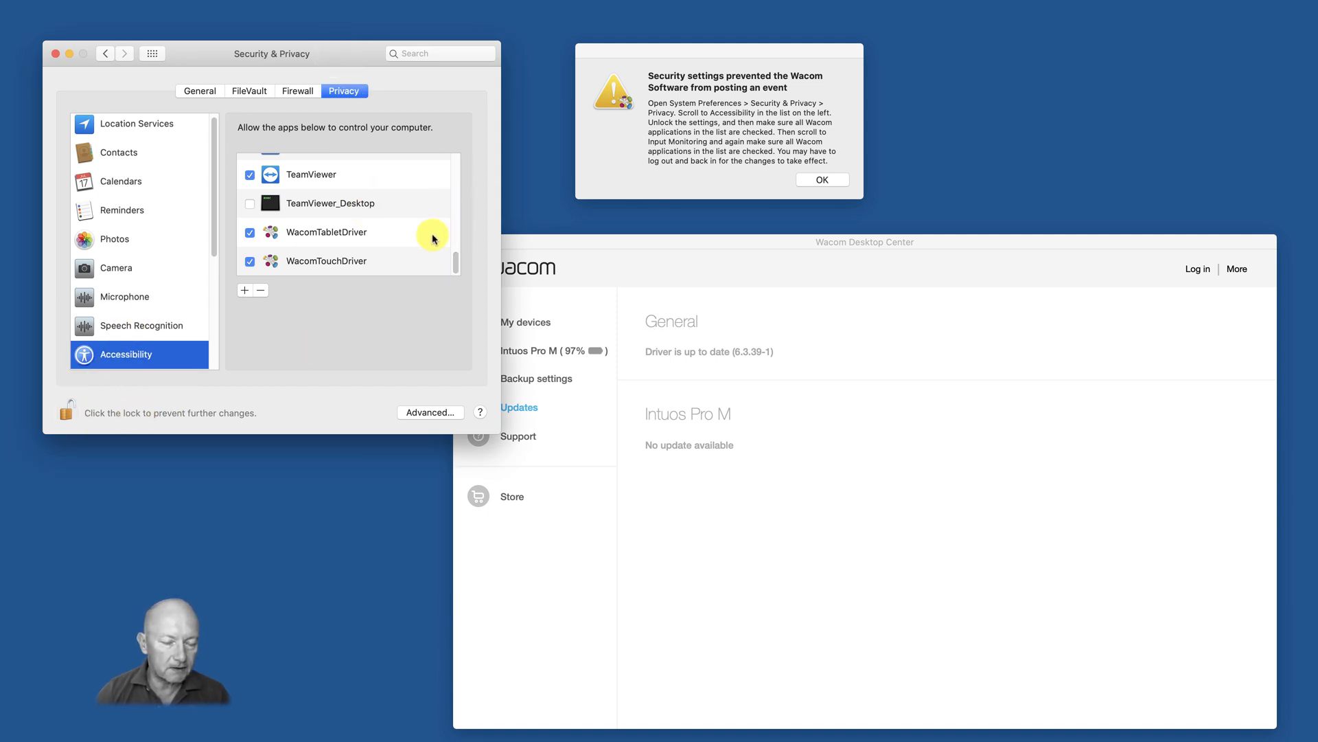
pyautogui.moveTo(455, 257)
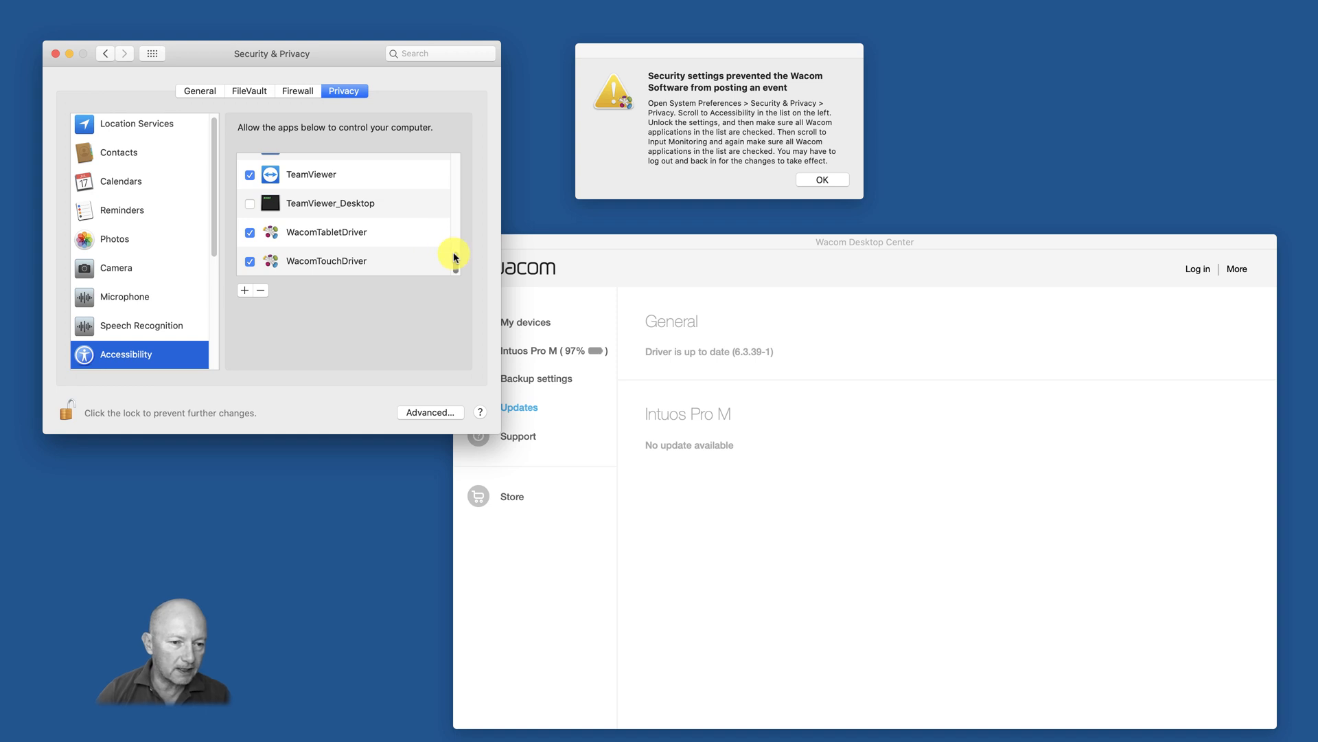
pyautogui.moveTo(460, 270)
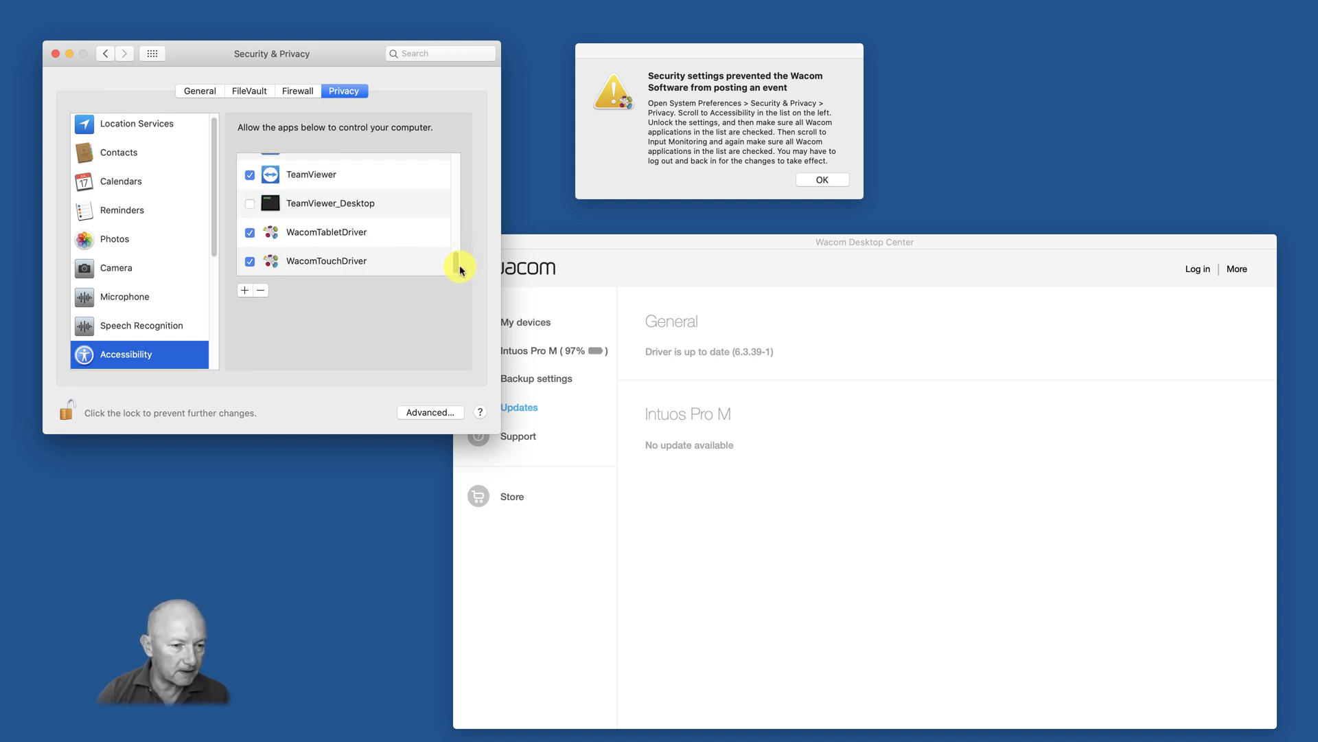
pyautogui.moveTo(105, 386)
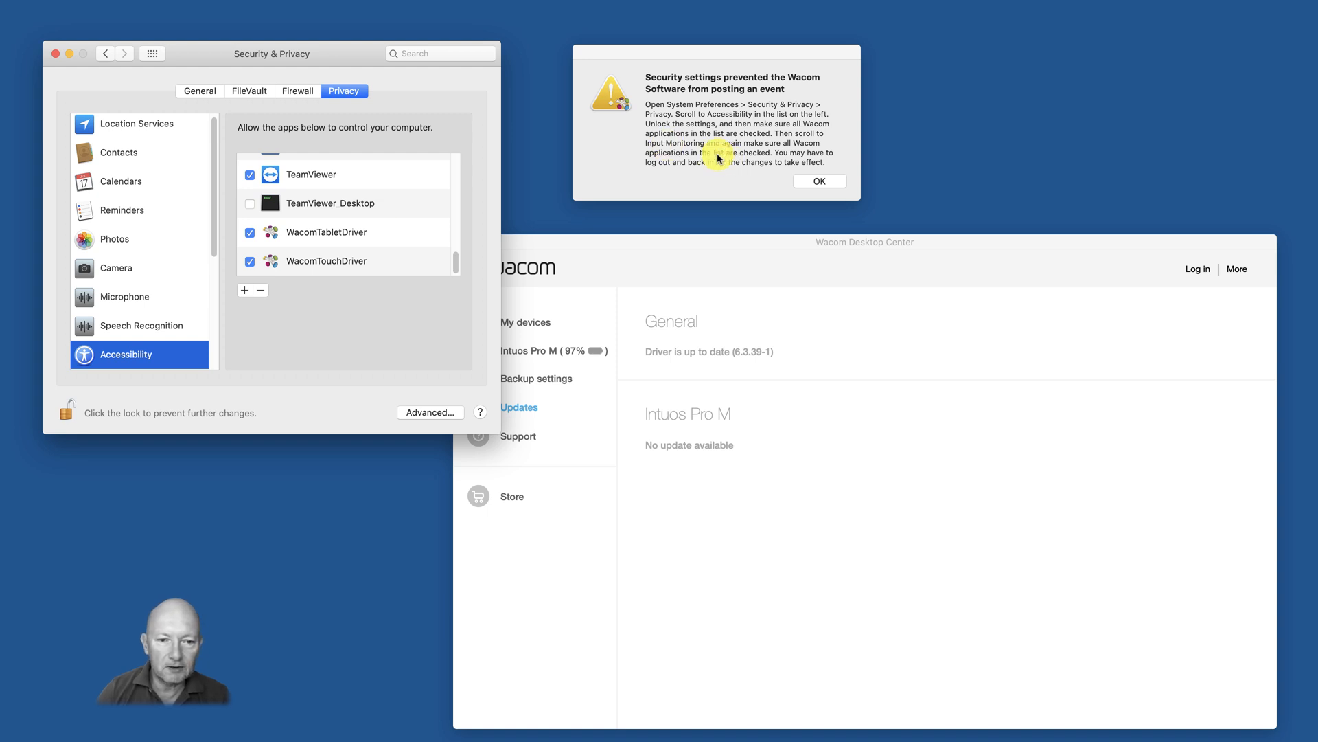
pyautogui.moveTo(181, 297)
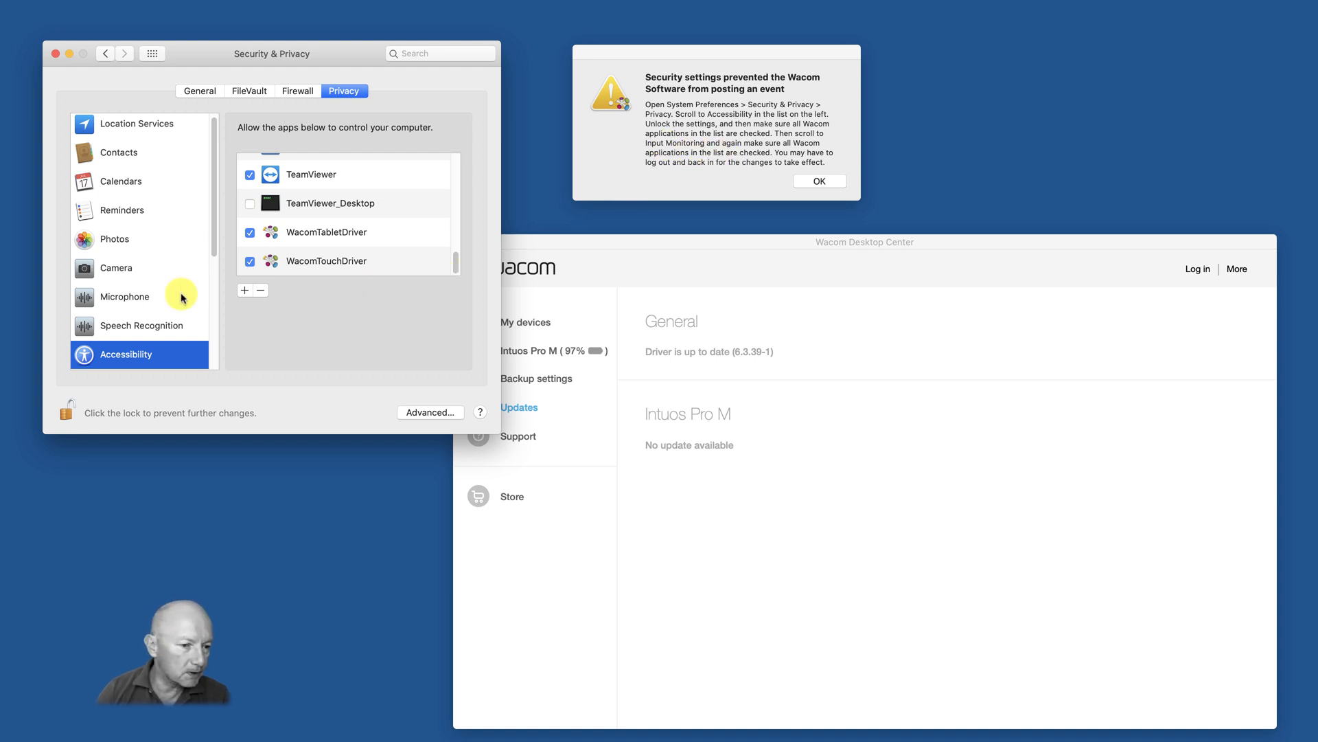
pyautogui.scroll(-3)
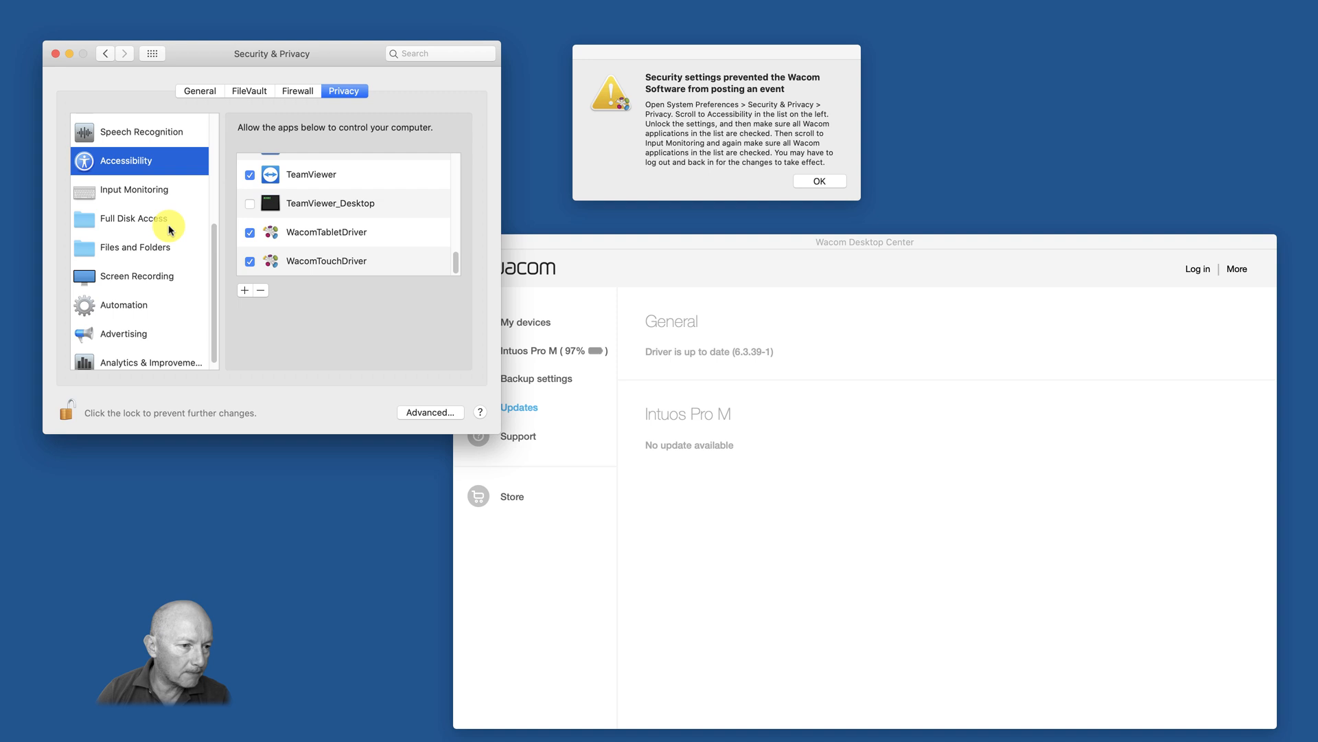
# Show the Input Monitoring list with Luminar 2018 and WacomTouchDriver, dismissing the Wacom alert
pyautogui.click(133, 189)
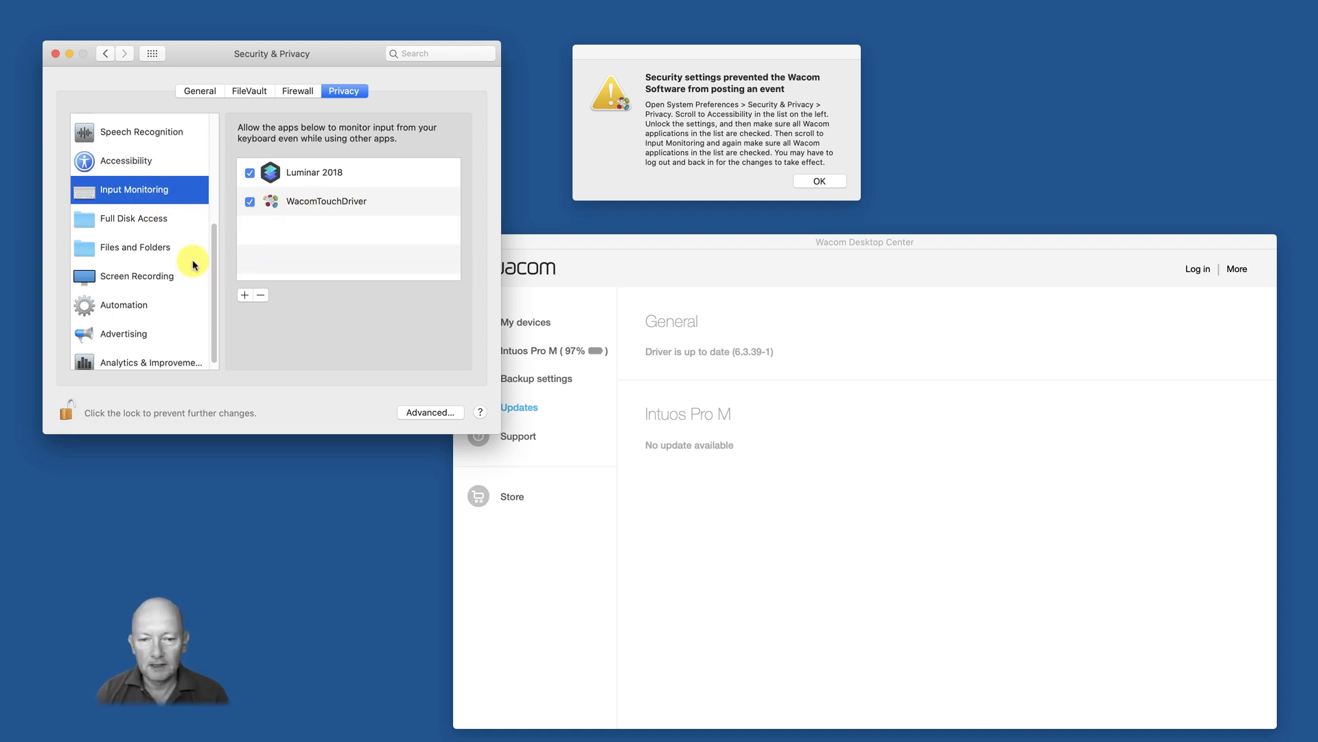
pyautogui.moveTo(369, 241)
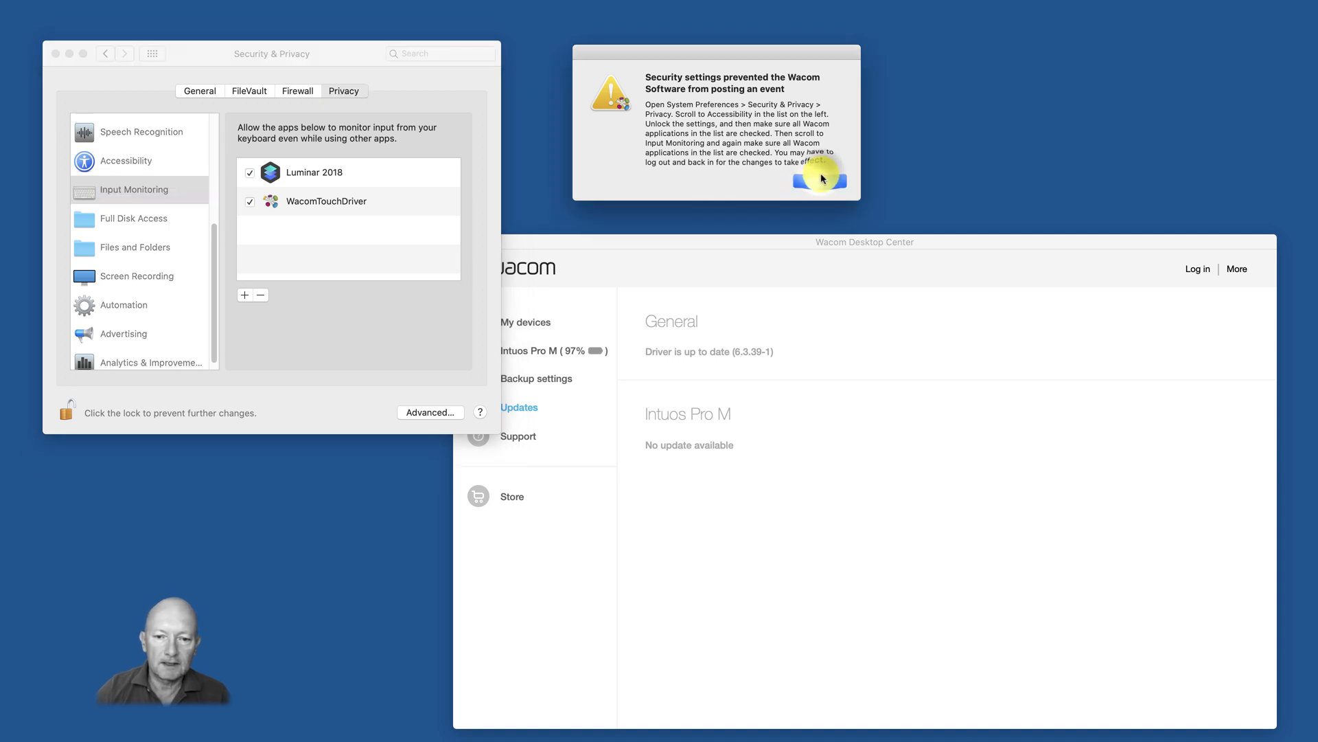
pyautogui.click(820, 179)
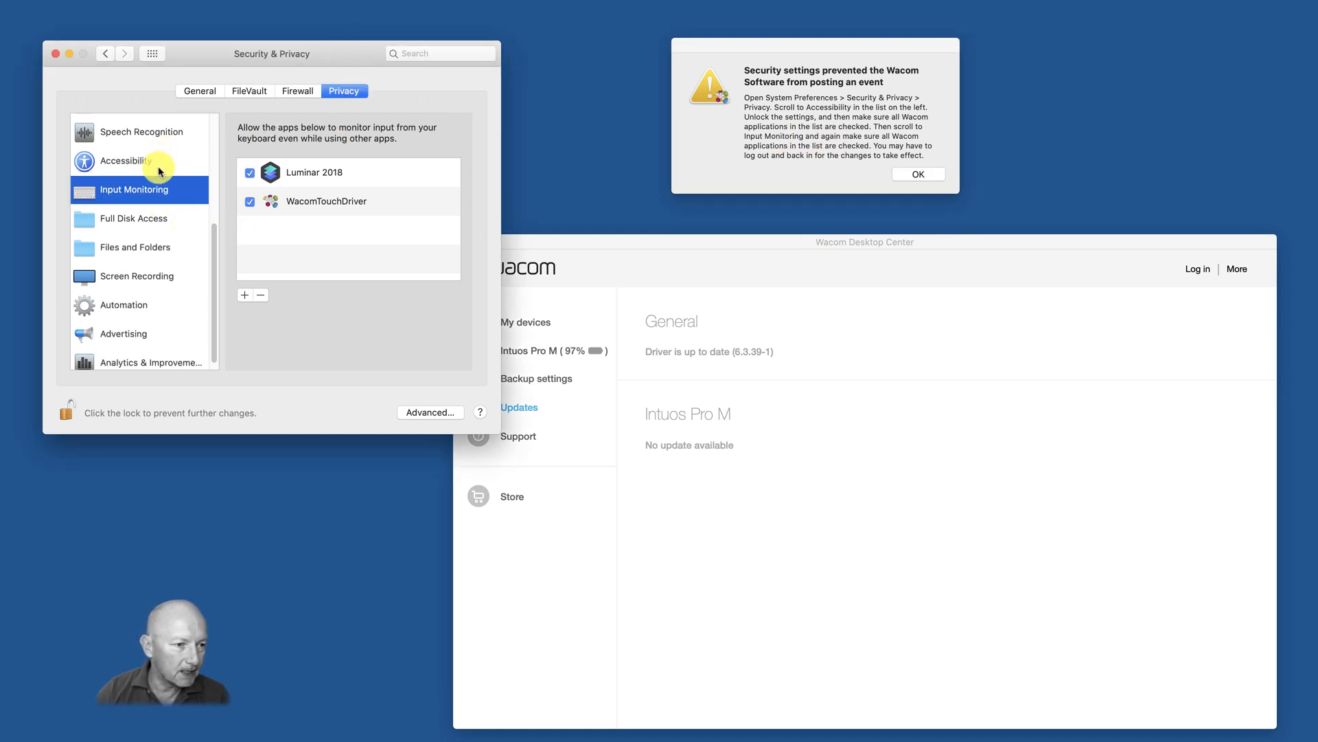
# Return to Accessibility and scroll its app list to the unchecked com.wacom.IOManager entry
pyautogui.click(127, 161)
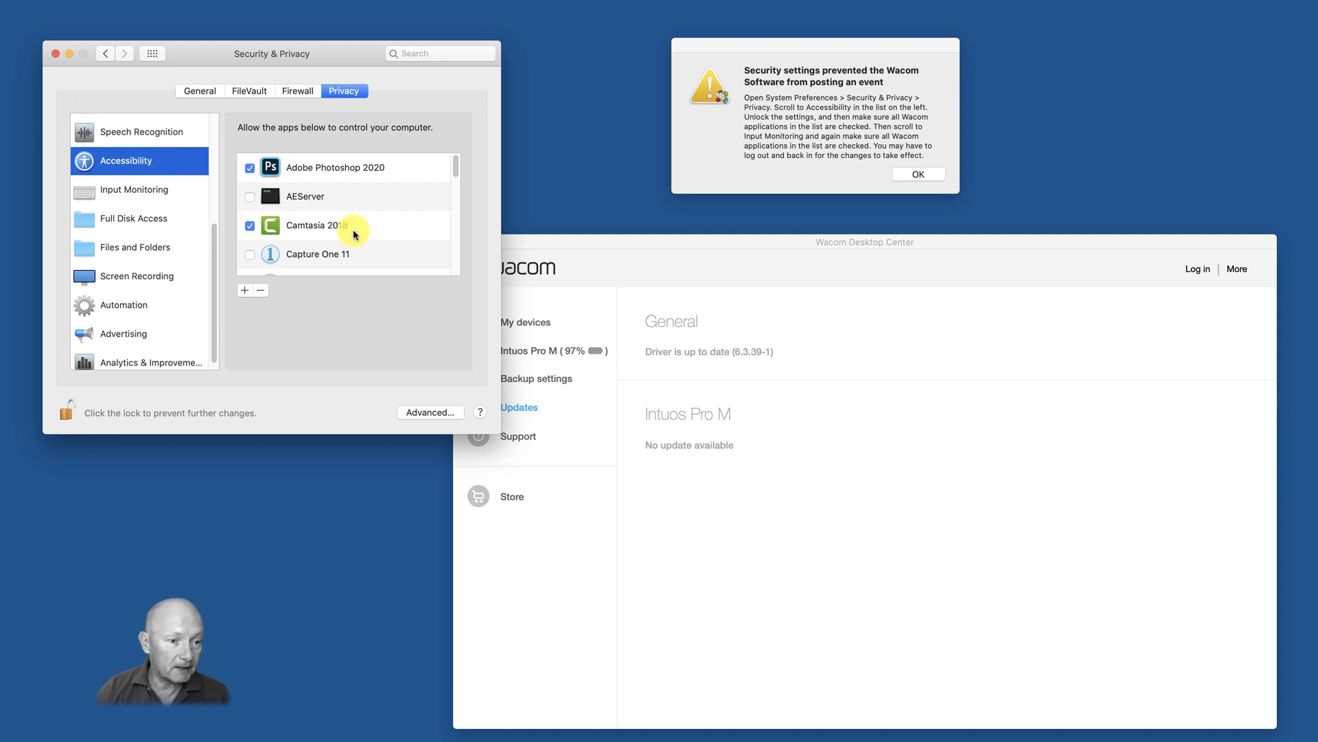
pyautogui.scroll(-3)
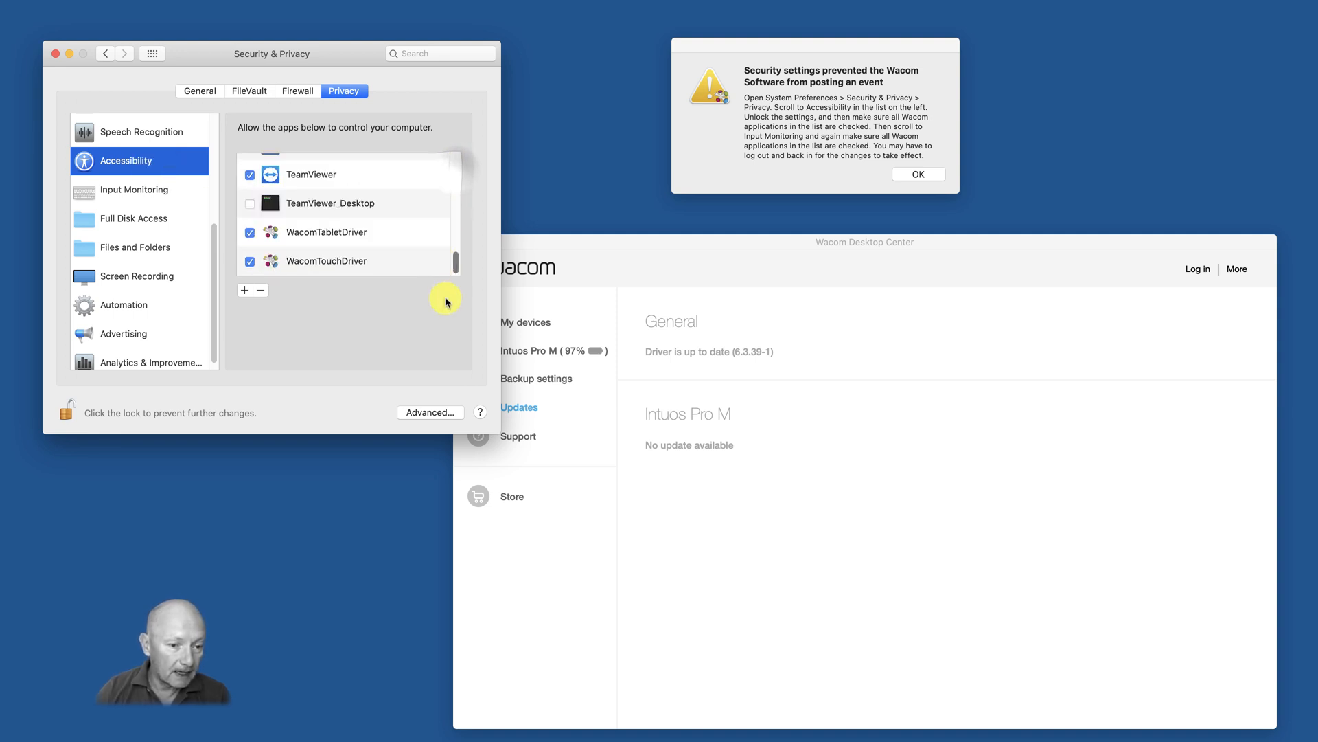
pyautogui.moveTo(300, 287)
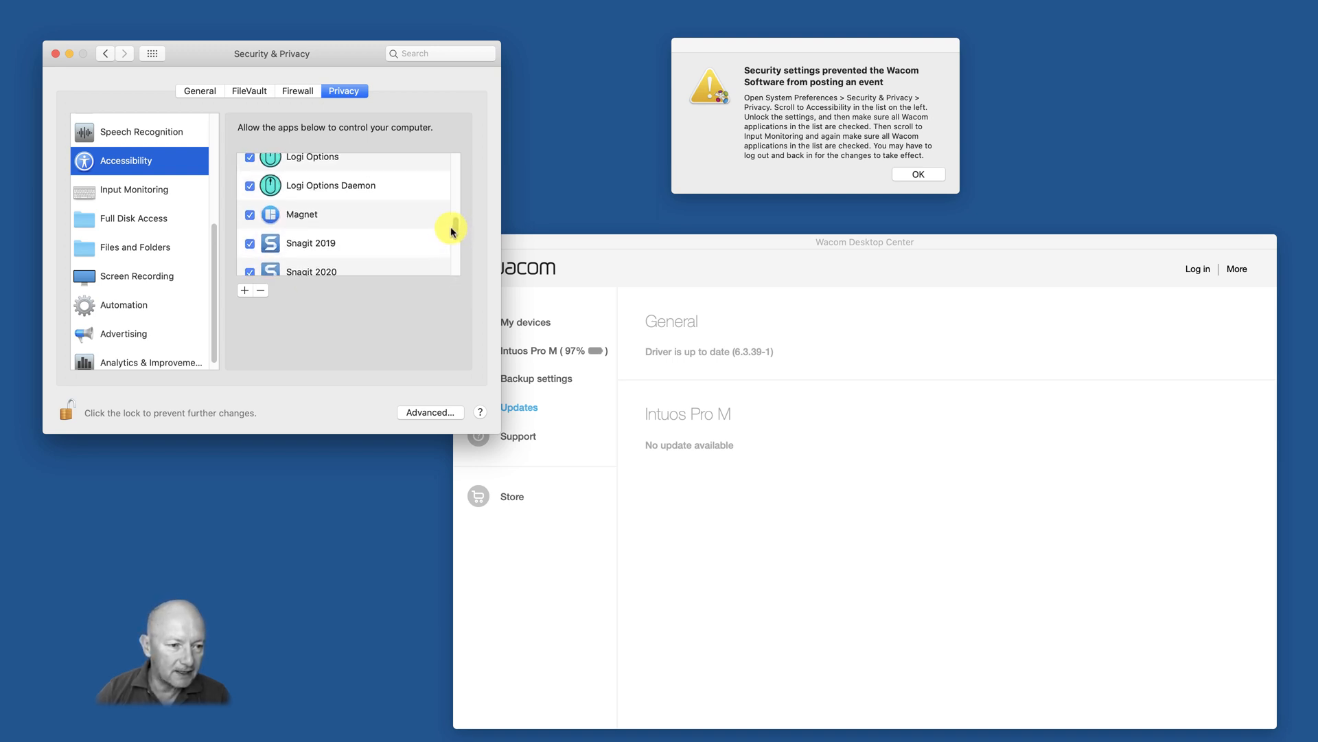
pyautogui.scroll(-3)
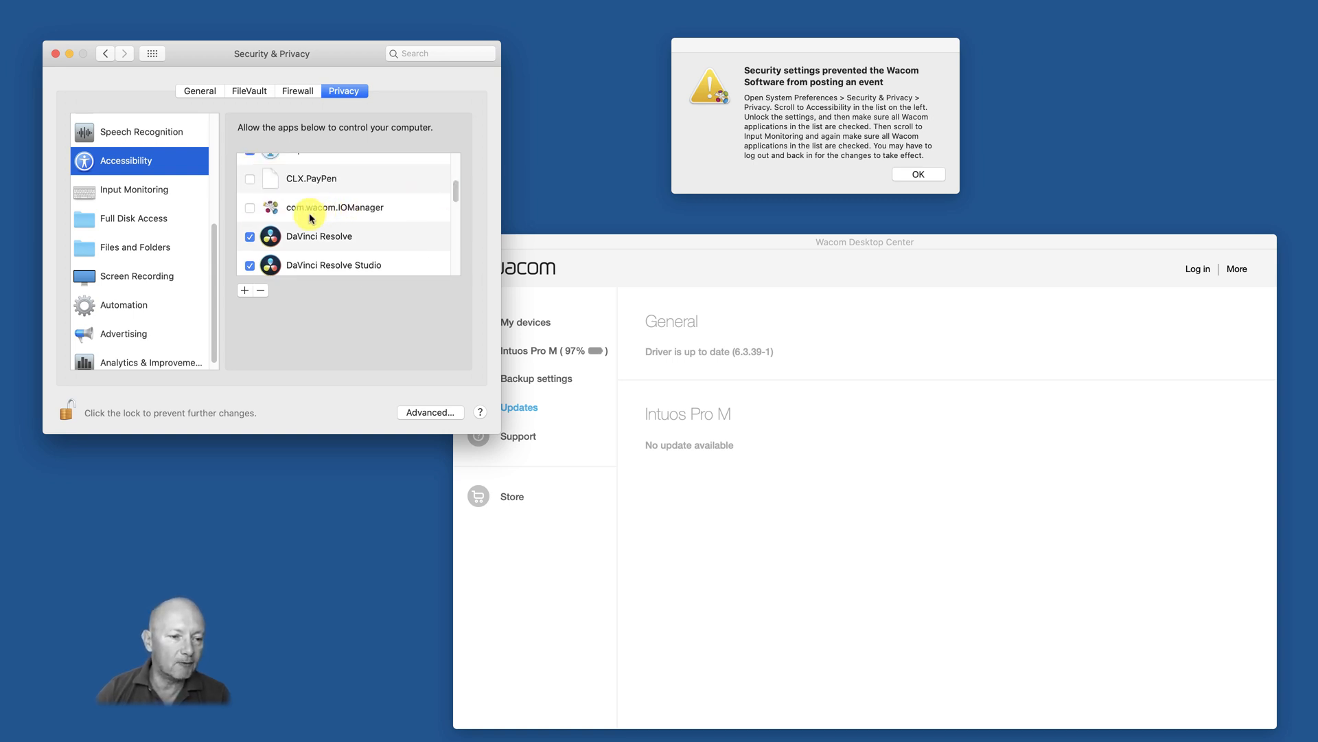
pyautogui.moveTo(250, 212)
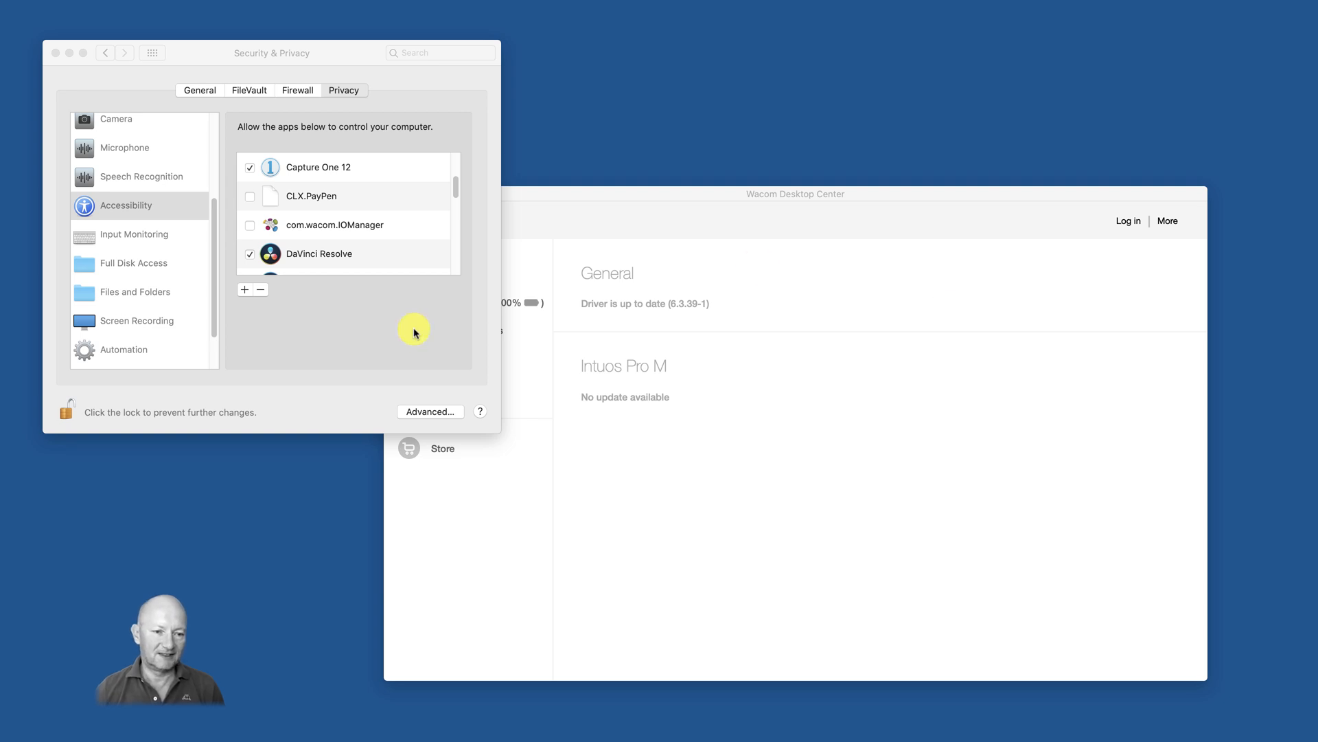
pyautogui.scroll(-3)
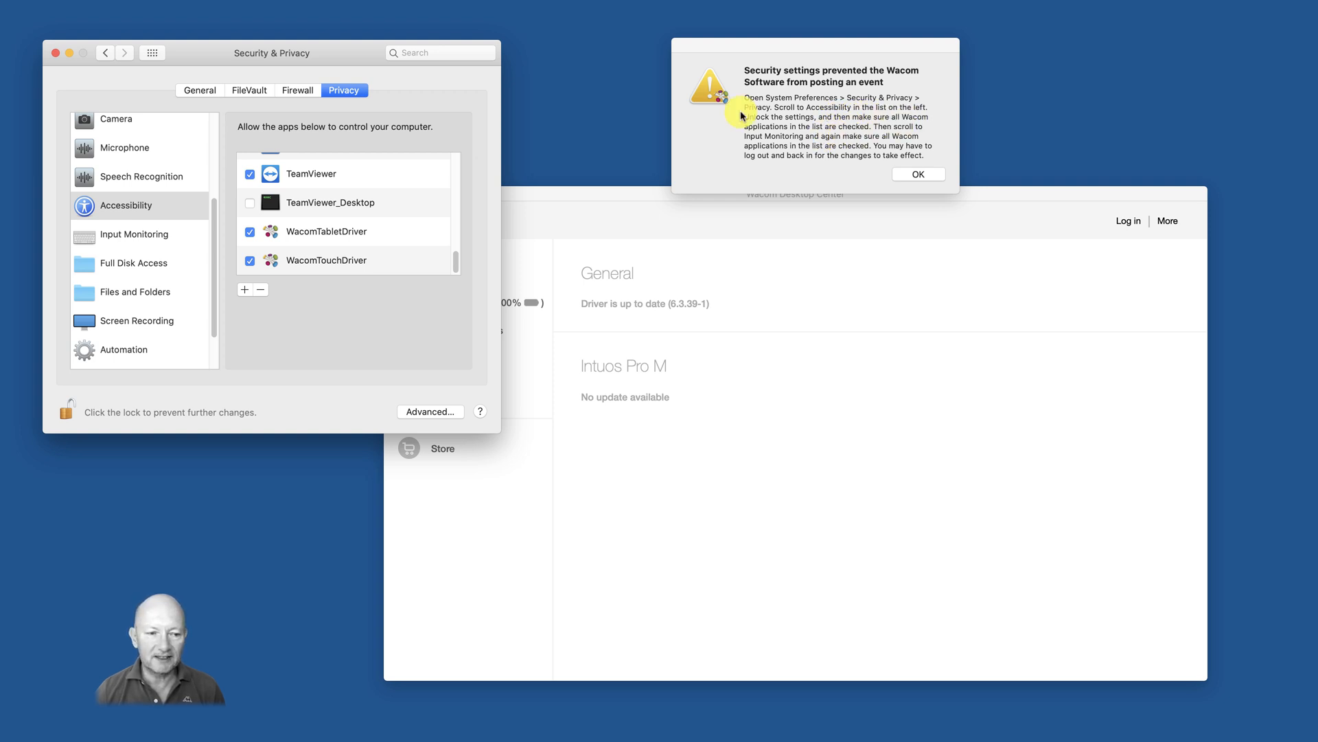
pyautogui.moveTo(457, 265)
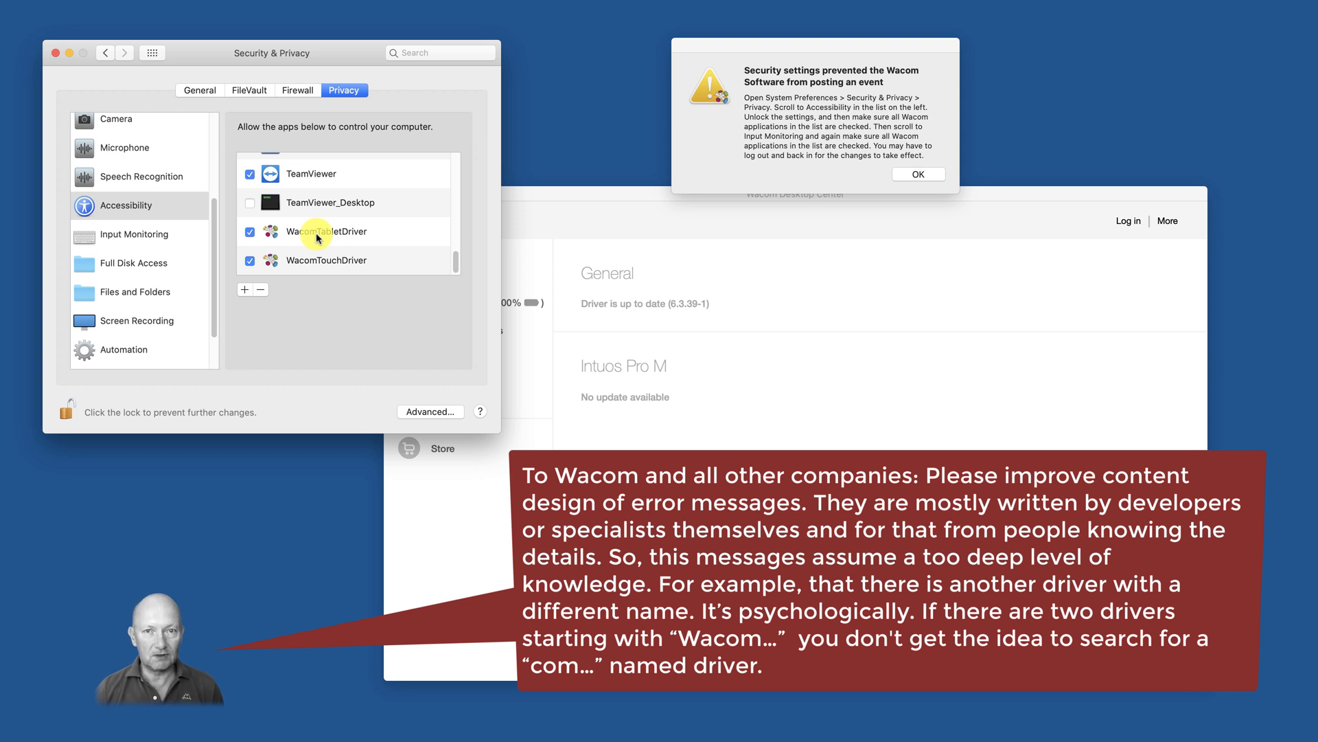
pyautogui.moveTo(490, 242)
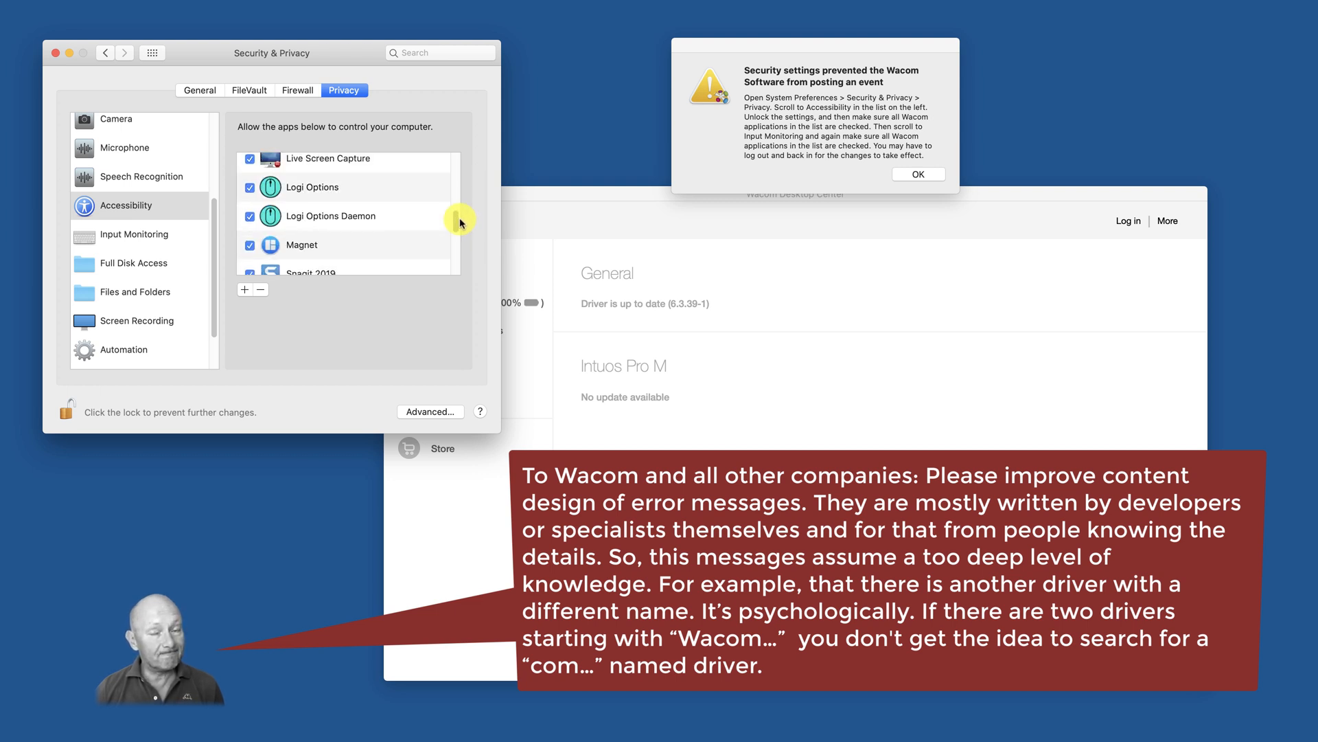
pyautogui.scroll(-3)
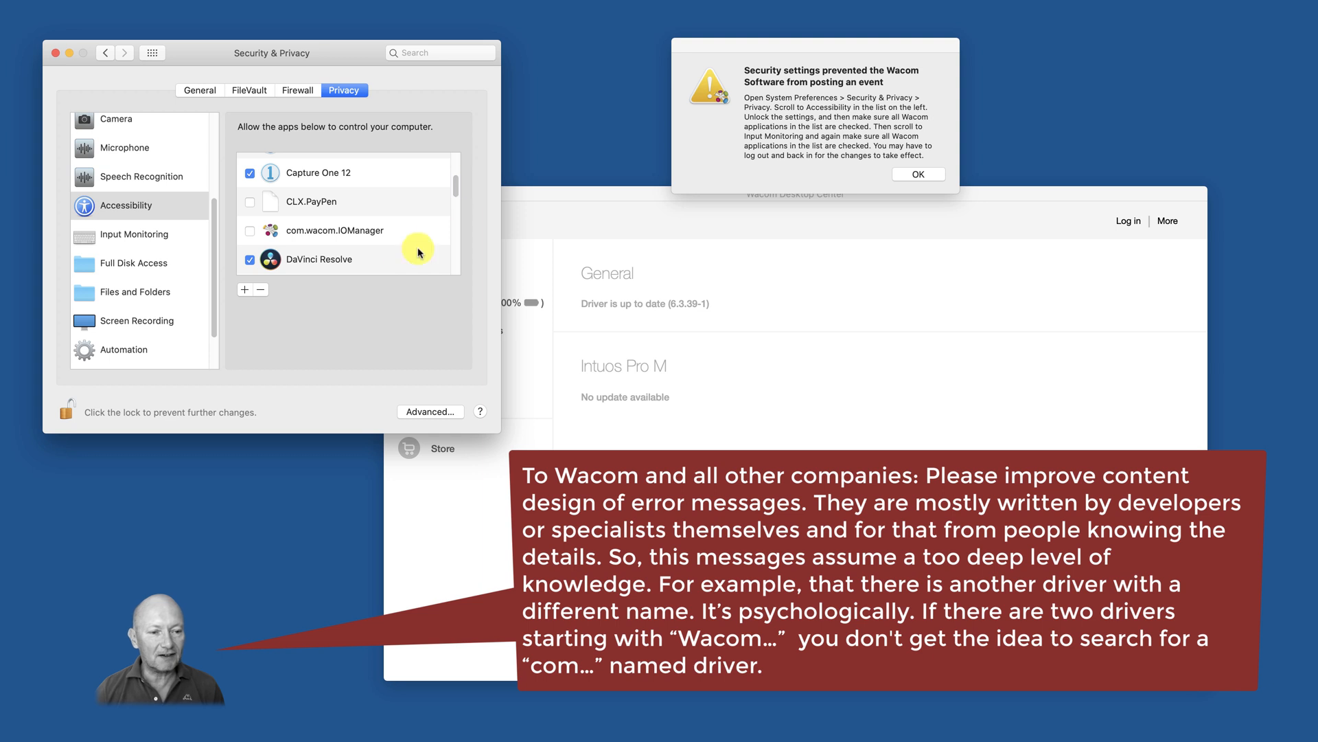